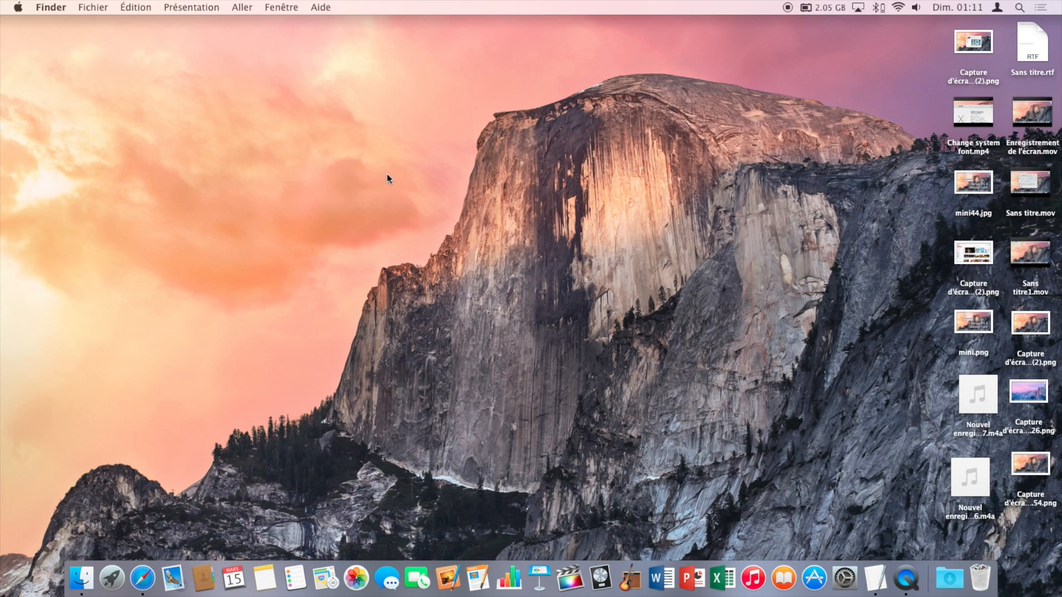
{"action": "mouse_move", "coordinate": [530, 226]}
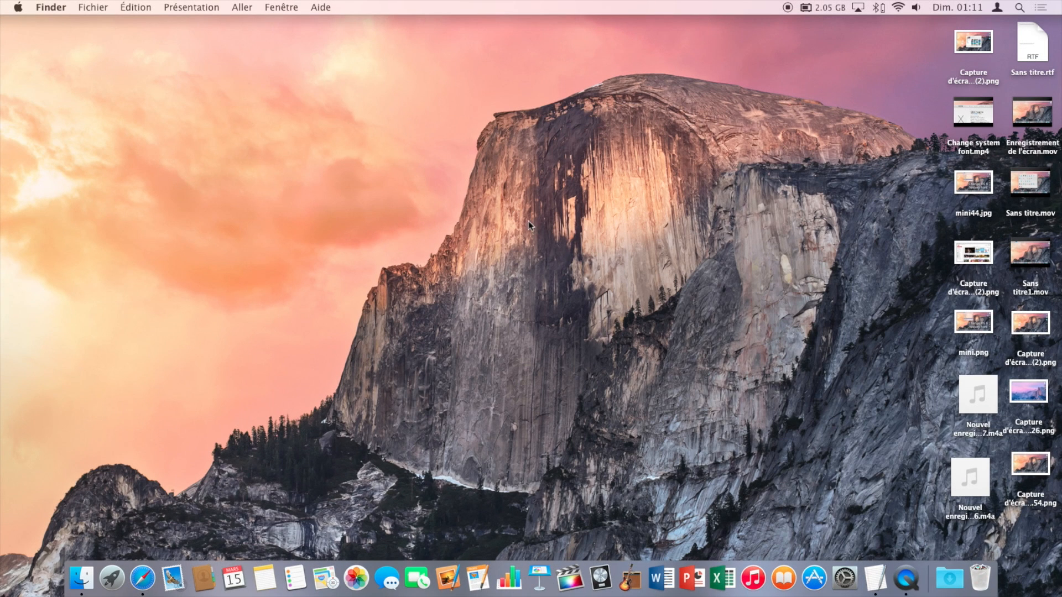
{"action": "mouse_move", "coordinate": [364, 239]}
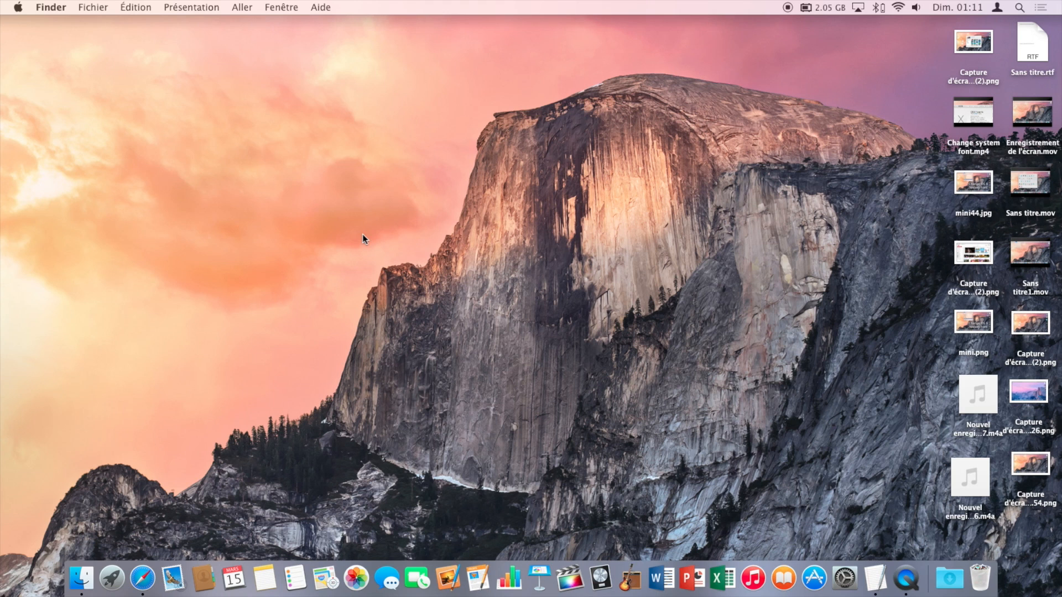
{"action": "mouse_move", "coordinate": [596, 230]}
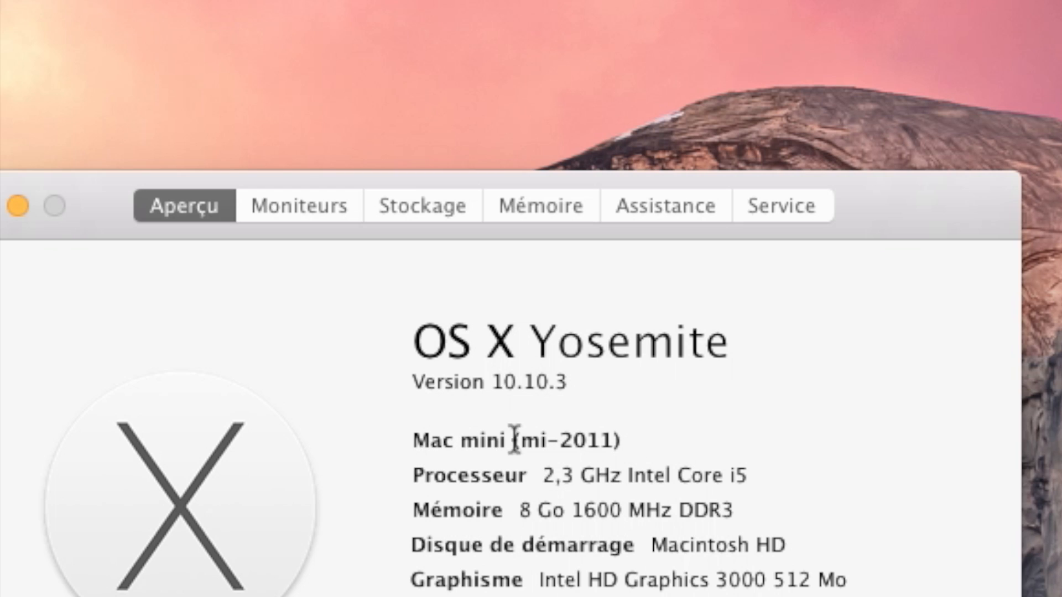
- Select the 'Mac mini (mi-2011)' model line in the About This Mac overview
{"action": "double_click", "coordinate": [514, 439]}
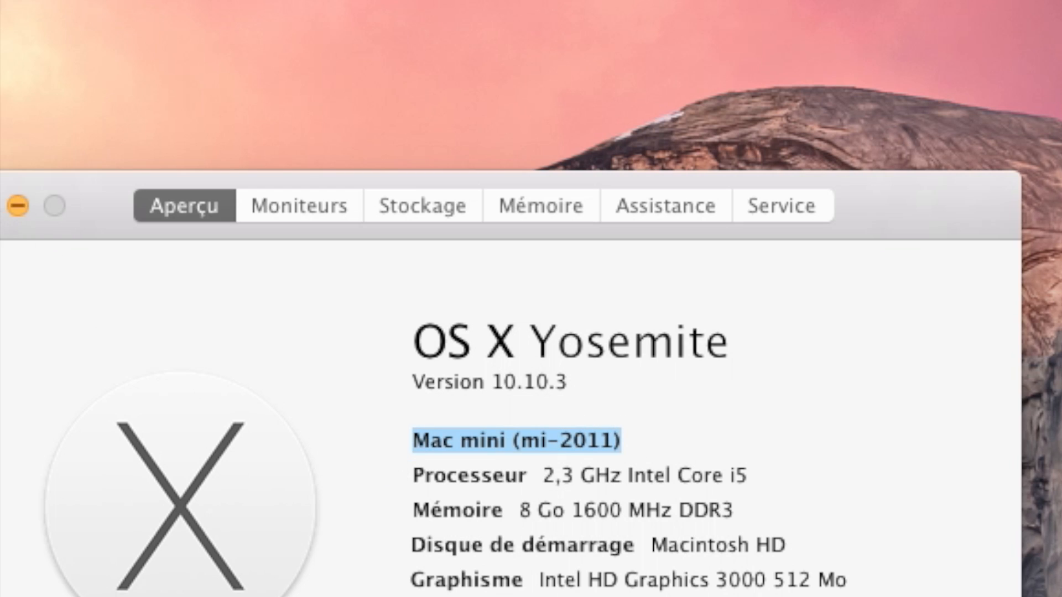
{"action": "left_click", "coordinate": [16, 207]}
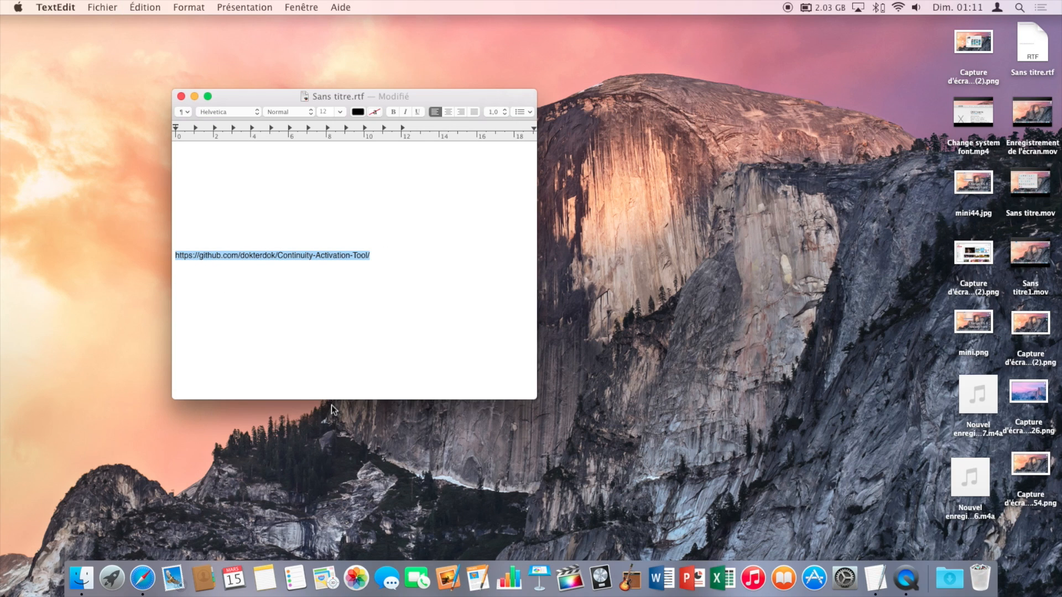
- Follow the GitHub link and open the downloaded Continuity-Activation-Tool-master folder from Safari's downloads
{"action": "left_click", "coordinate": [272, 256]}
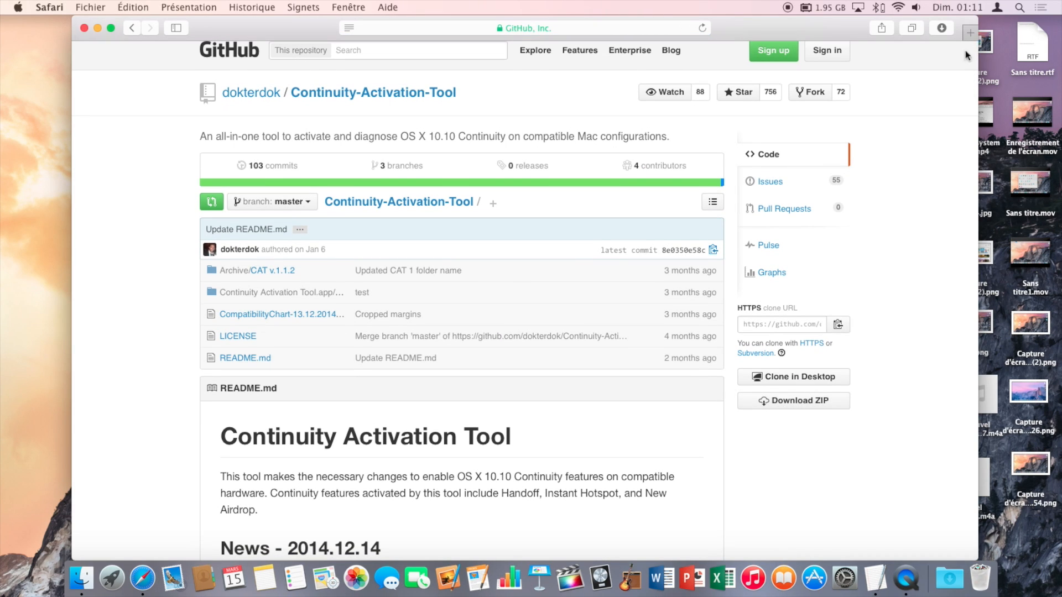
{"action": "left_click", "coordinate": [940, 28]}
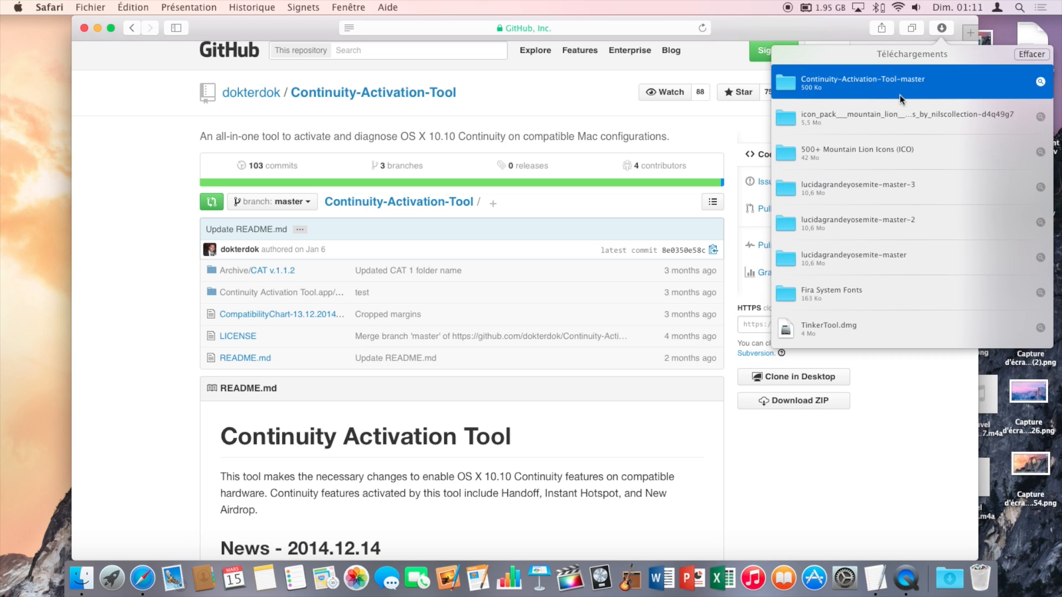
{"action": "double_click", "coordinate": [861, 79]}
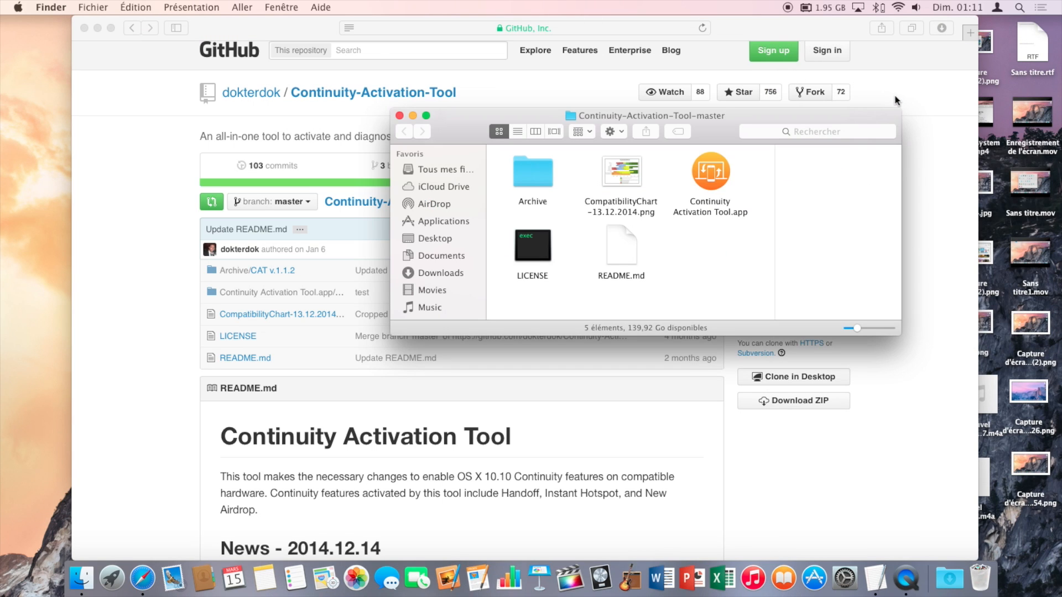
- Launch Continuity Activation Tool.app and choose option 1 to activate Continuity
{"action": "left_click", "coordinate": [710, 171]}
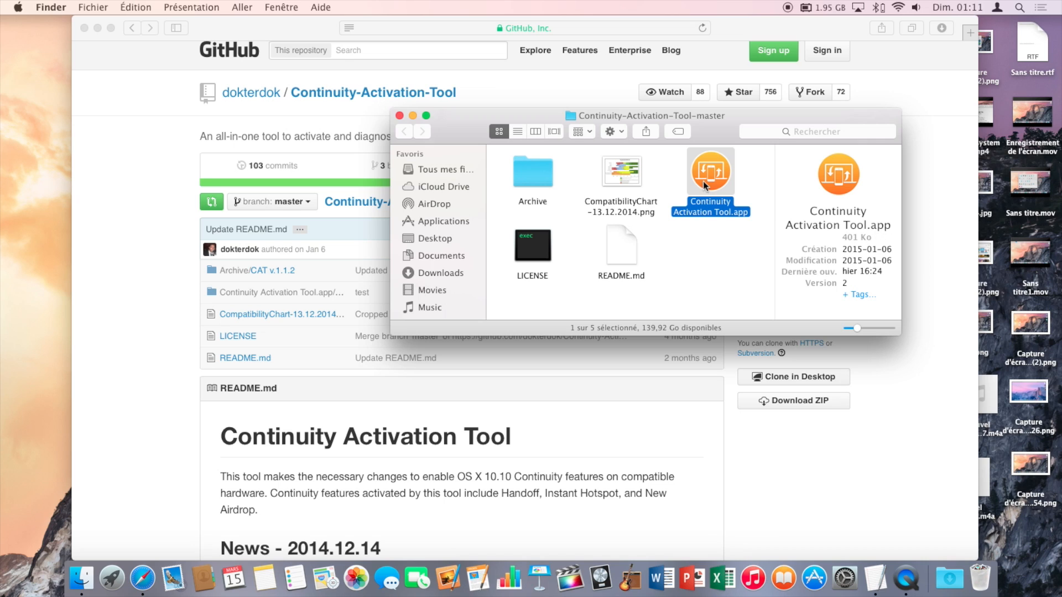
{"action": "double_click", "coordinate": [710, 170]}
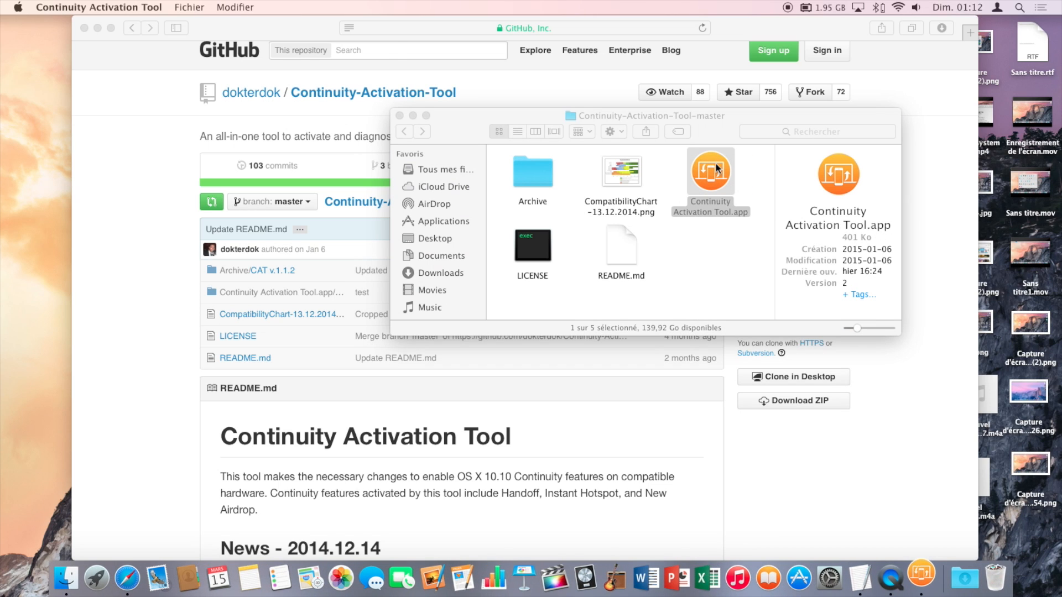
{"action": "double_click", "coordinate": [710, 173]}
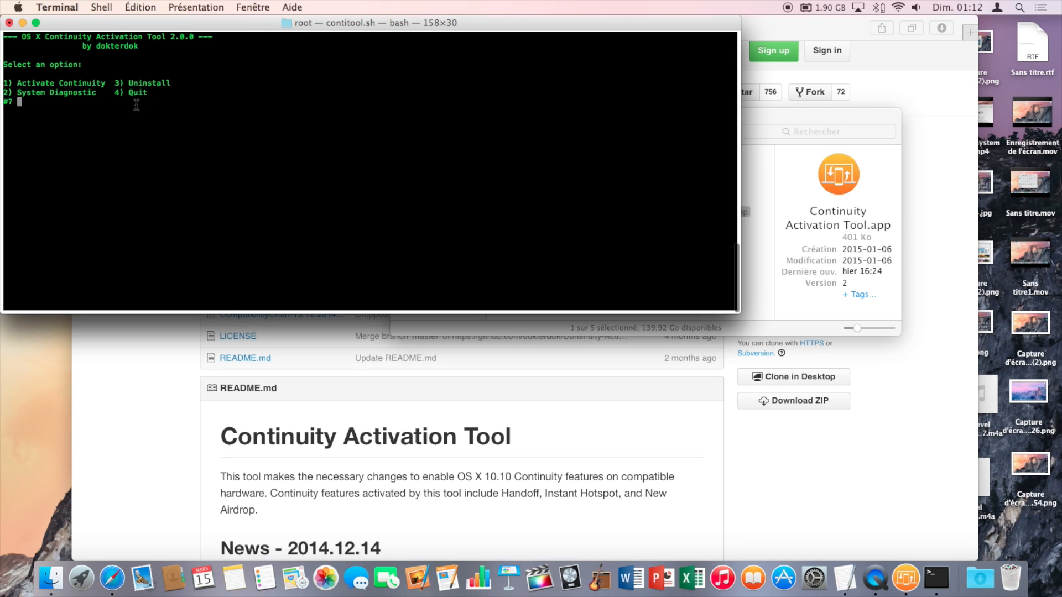
{"action": "type", "text": "1"}
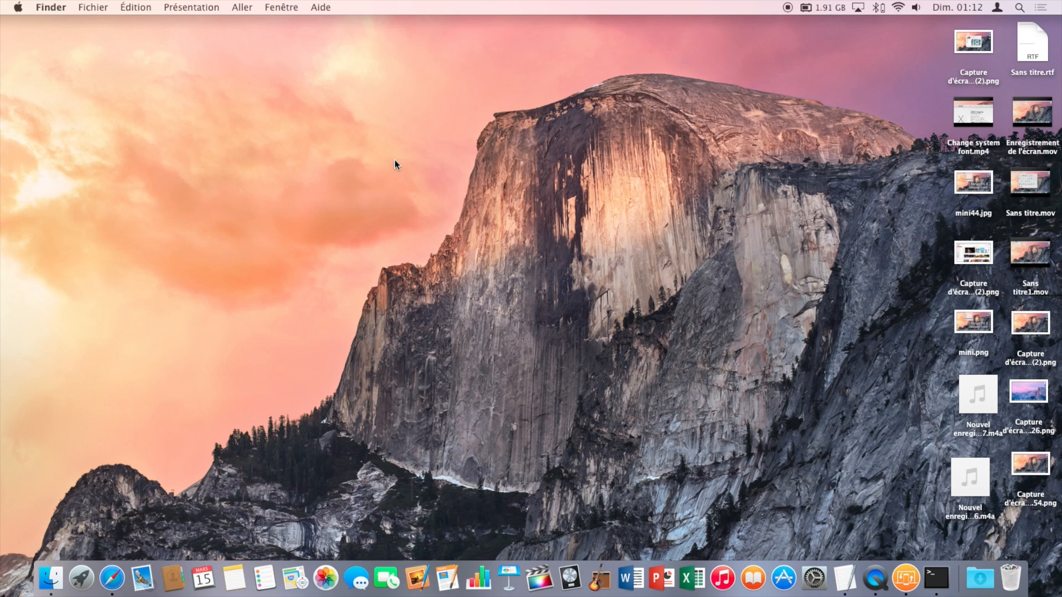
{"action": "mouse_move", "coordinate": [51, 578]}
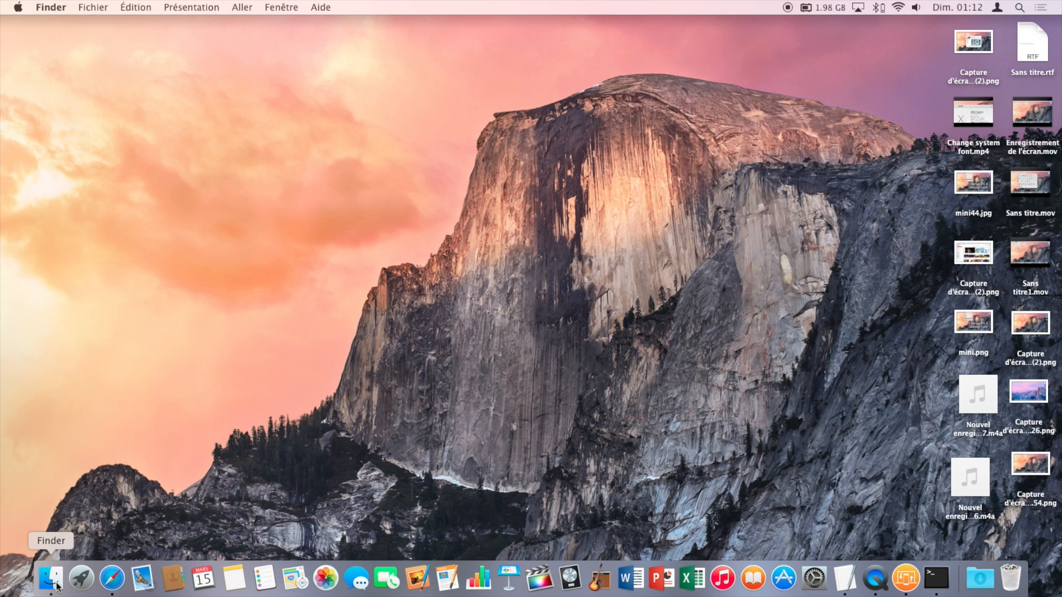
- Open a new Finder window on the home folder from the Dock
{"action": "right_click", "coordinate": [51, 578]}
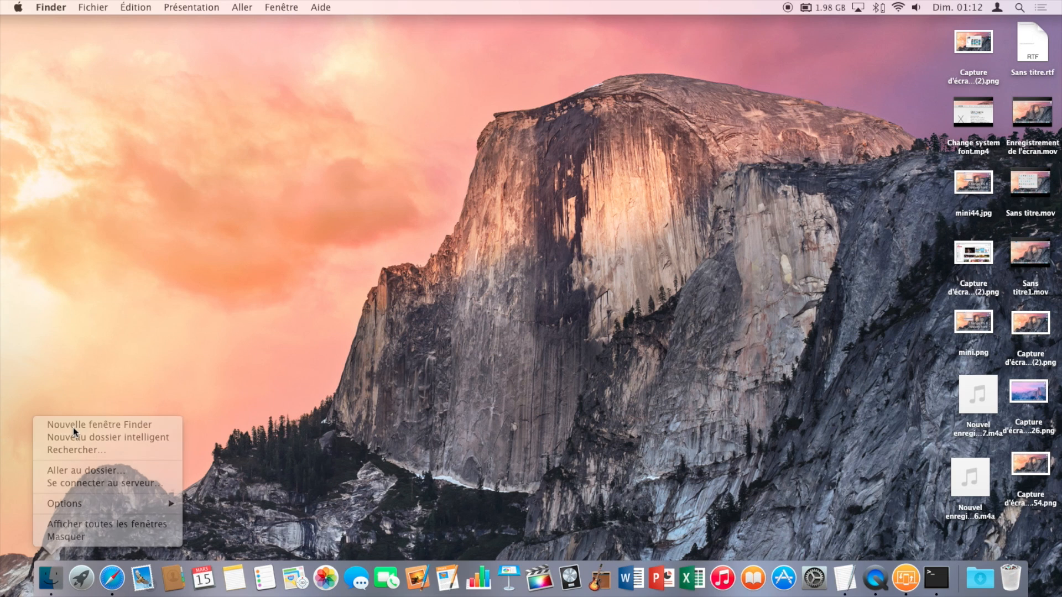
{"action": "left_click", "coordinate": [98, 424]}
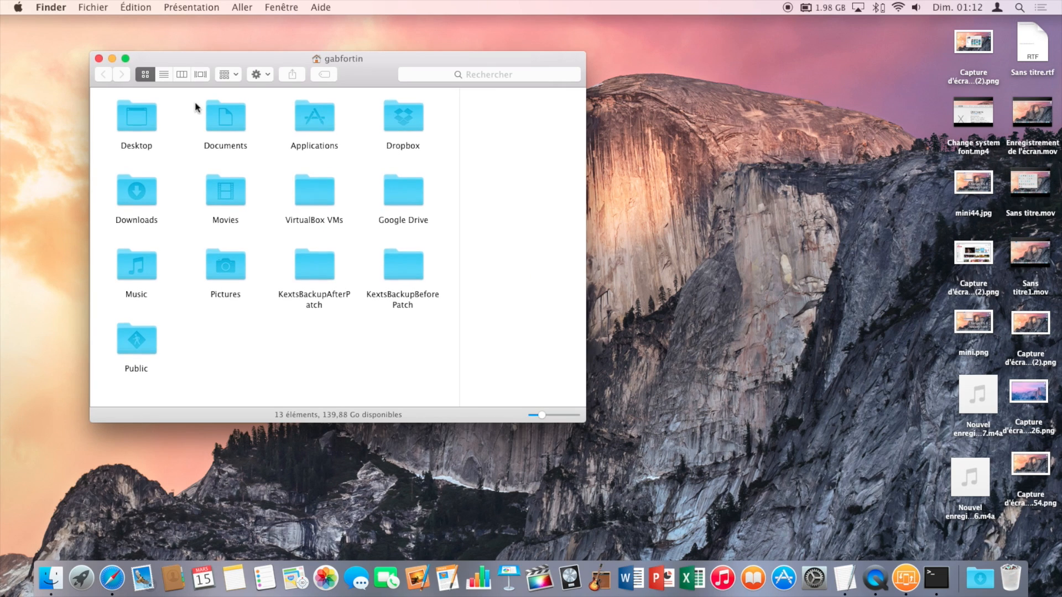
- View the AirDrop sharing area in Finder, then close the window
{"action": "left_click", "coordinate": [241, 8]}
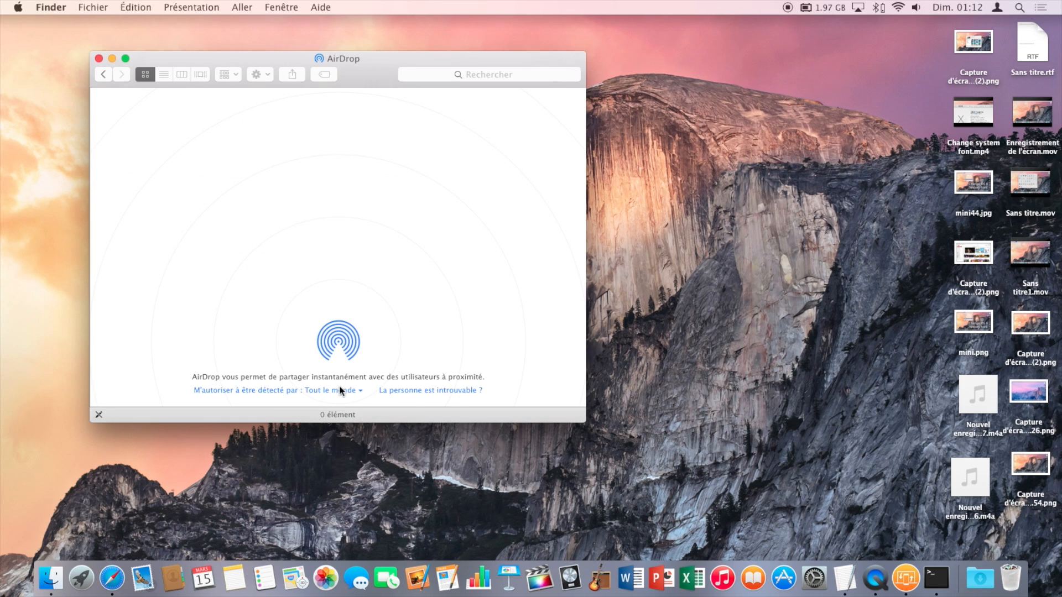
{"action": "mouse_move", "coordinate": [281, 143]}
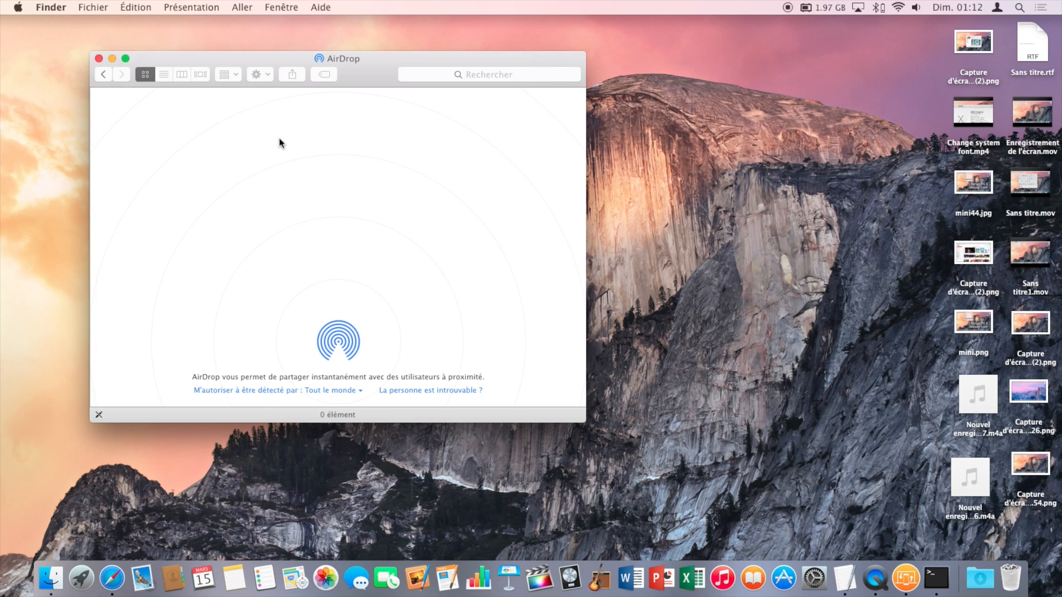
{"action": "left_click", "coordinate": [98, 58]}
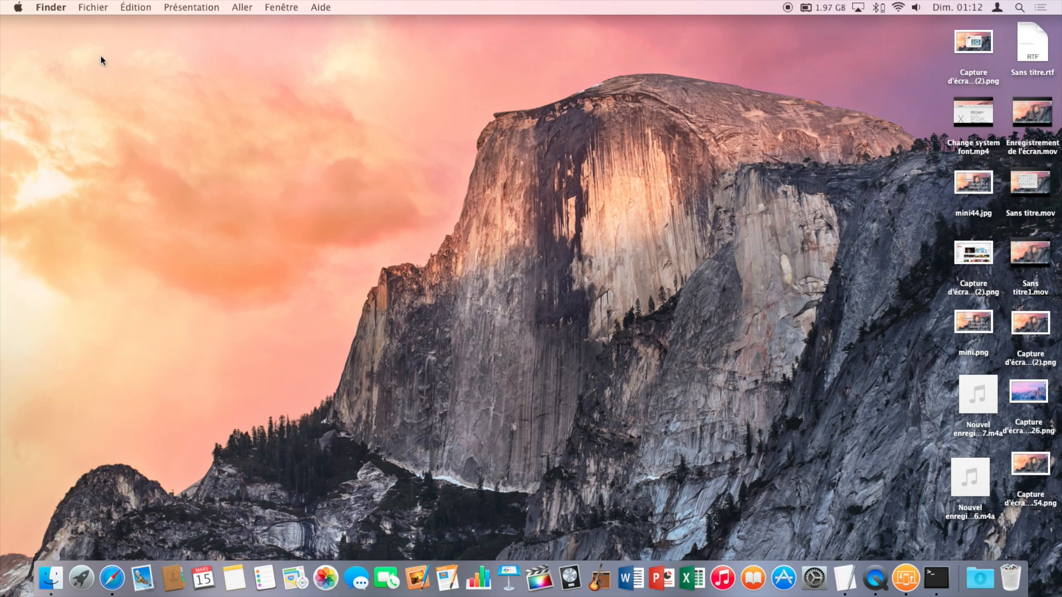
{"action": "mouse_move", "coordinate": [308, 170]}
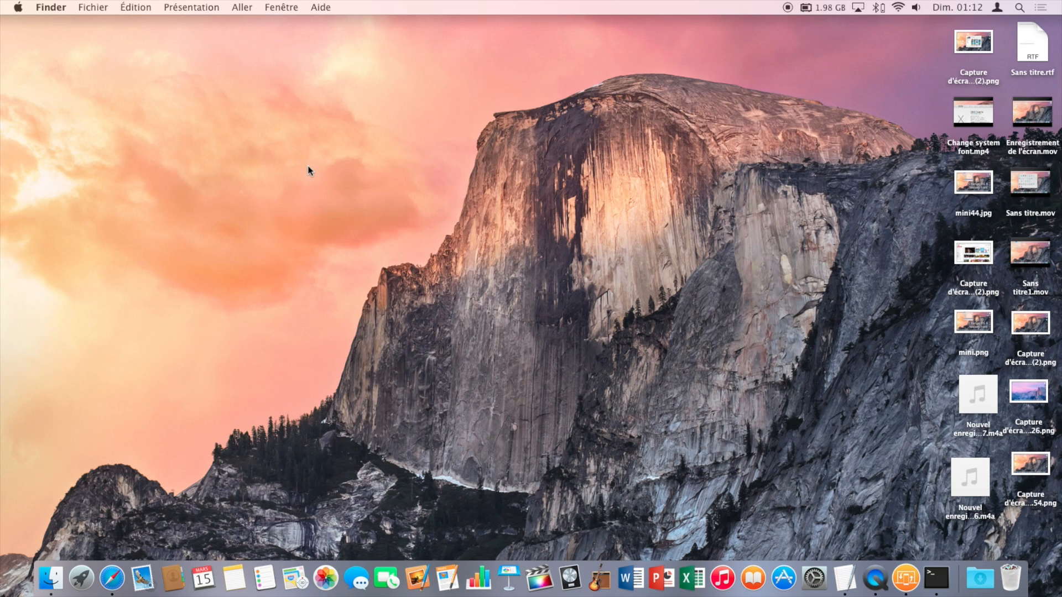